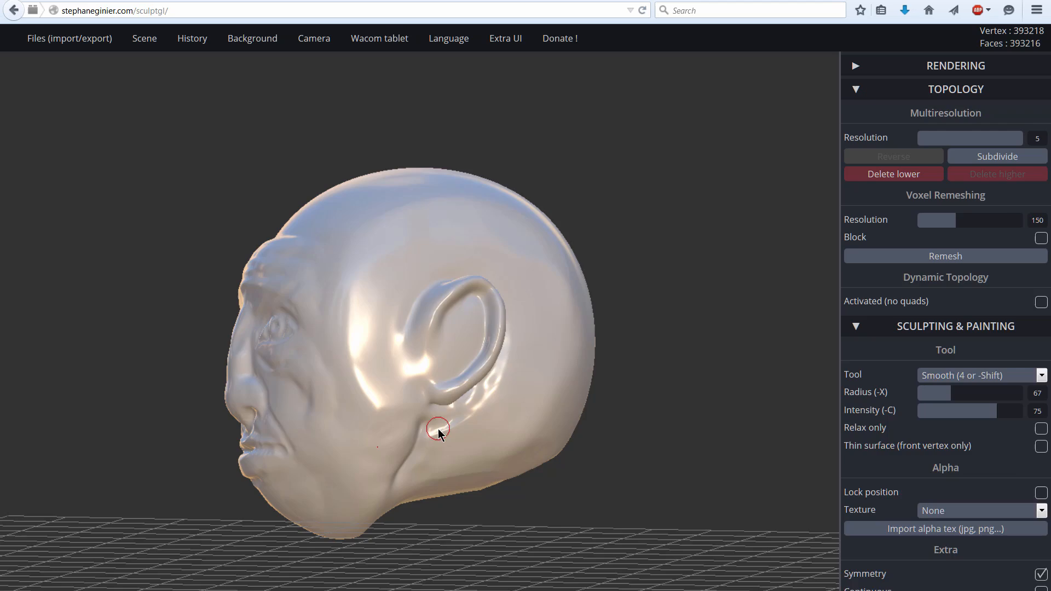
Step: Carve deeper creases around the eye sockets and mouth with the Crease tool
click(979, 374)
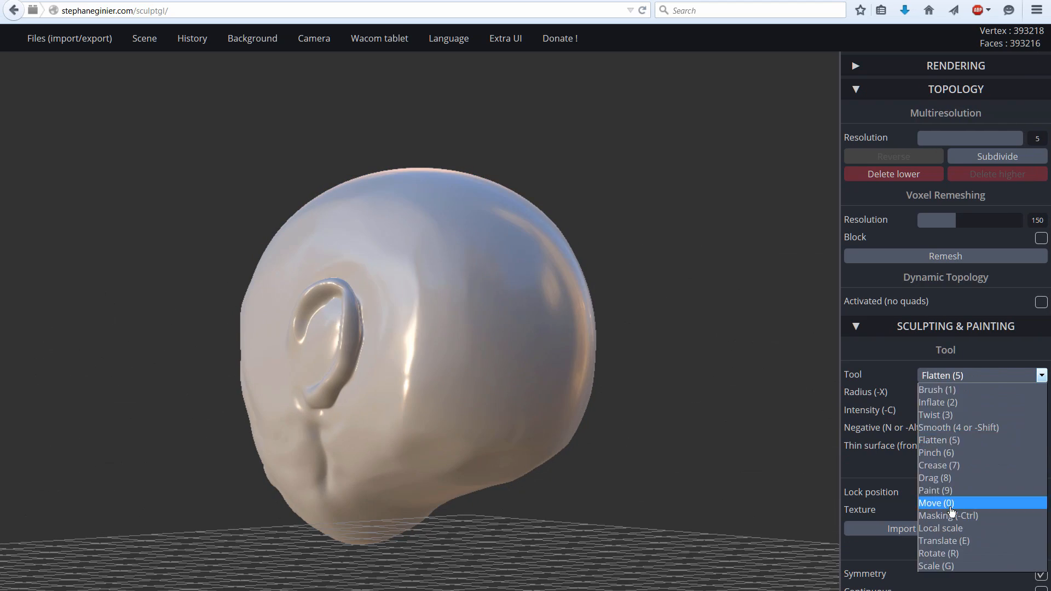
click(938, 402)
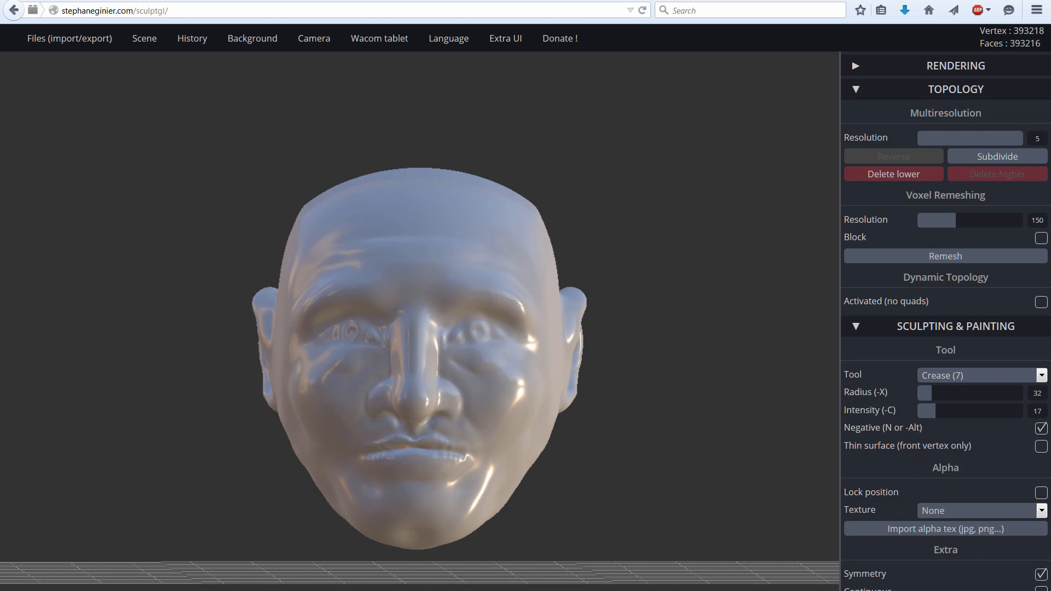
drag(975, 393, 928, 393)
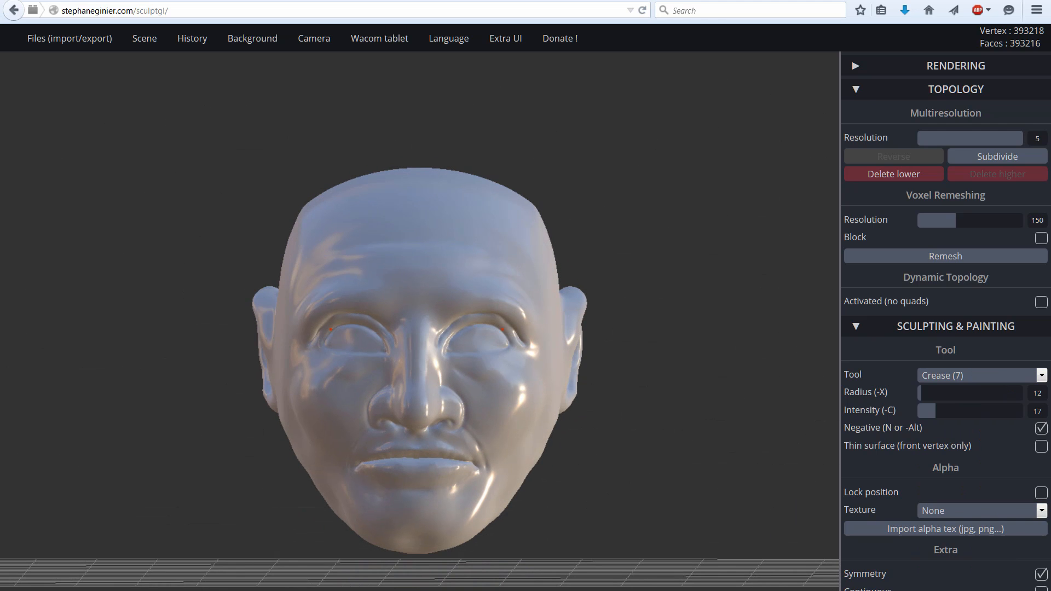
Step: Build up the eye rims, brows and lips with the Inflate tool
click(980, 374)
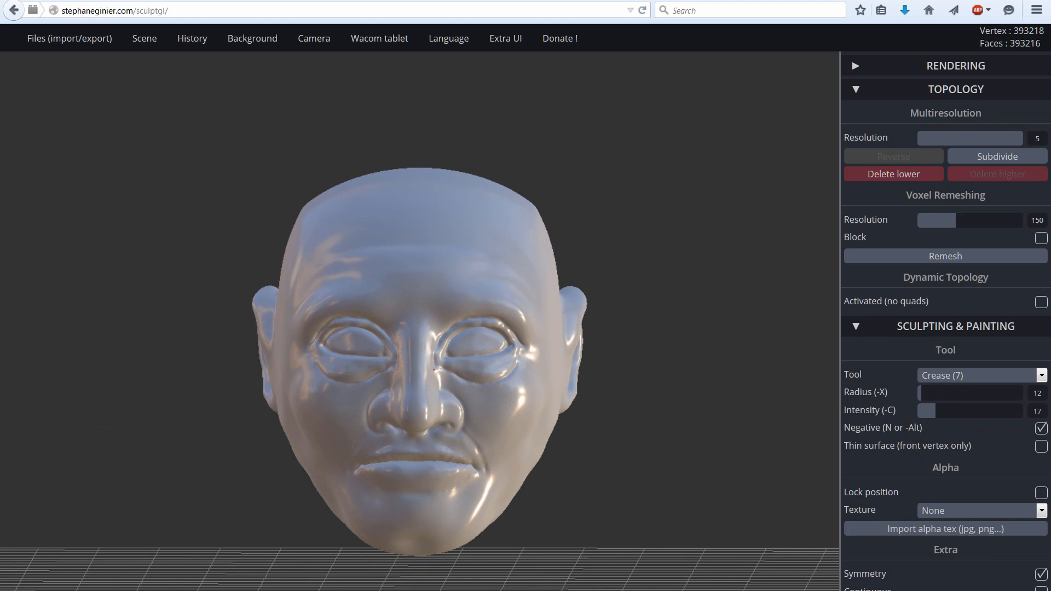
click(414, 445)
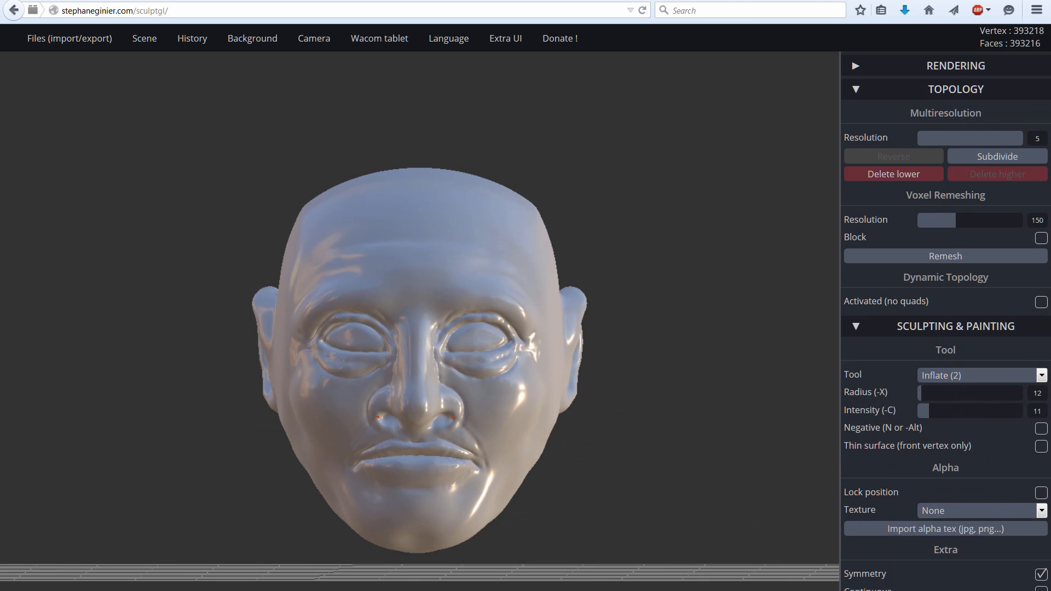
click(980, 374)
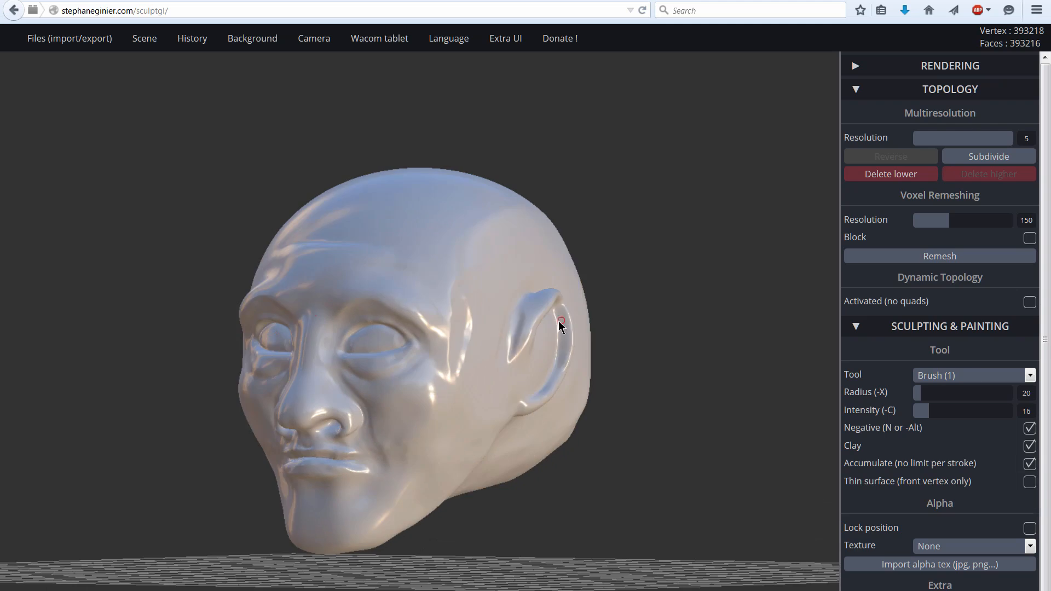
Step: Flatten and crease the inner ear folds, checking the side profile
drag(561, 321, 457, 384)
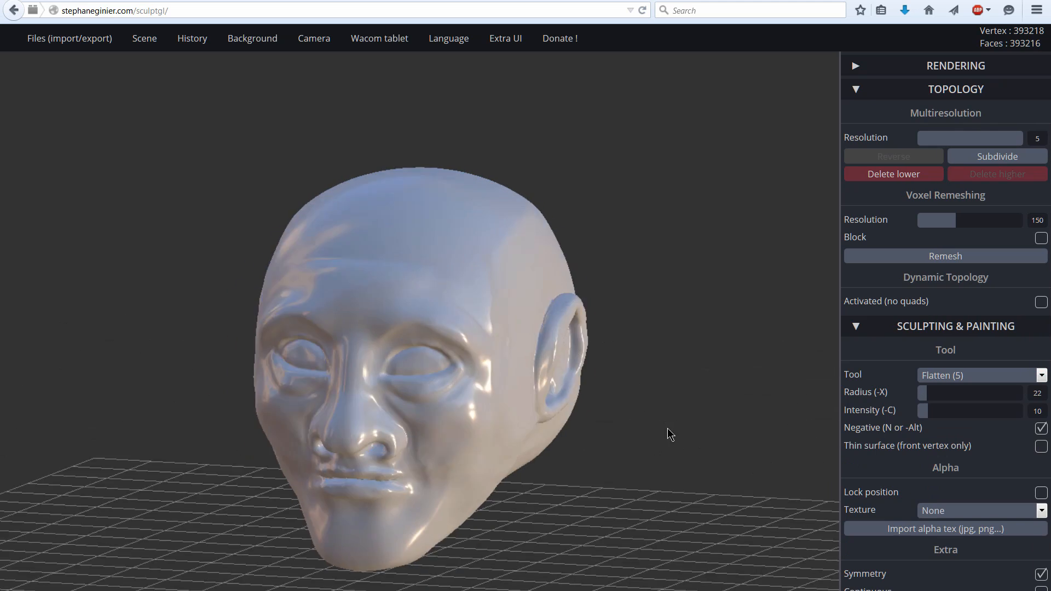
click(978, 375)
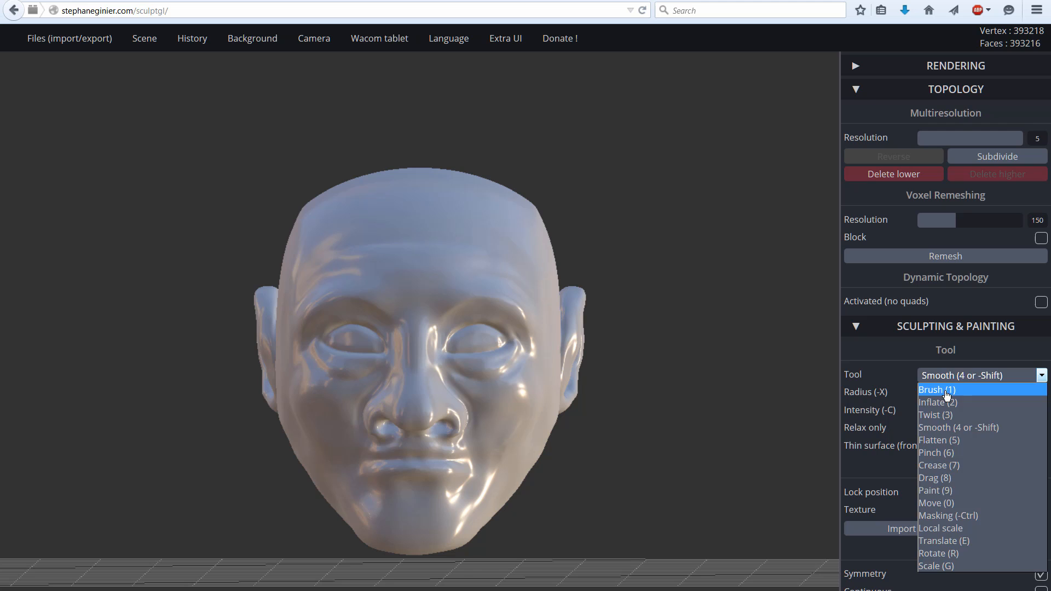
click(938, 465)
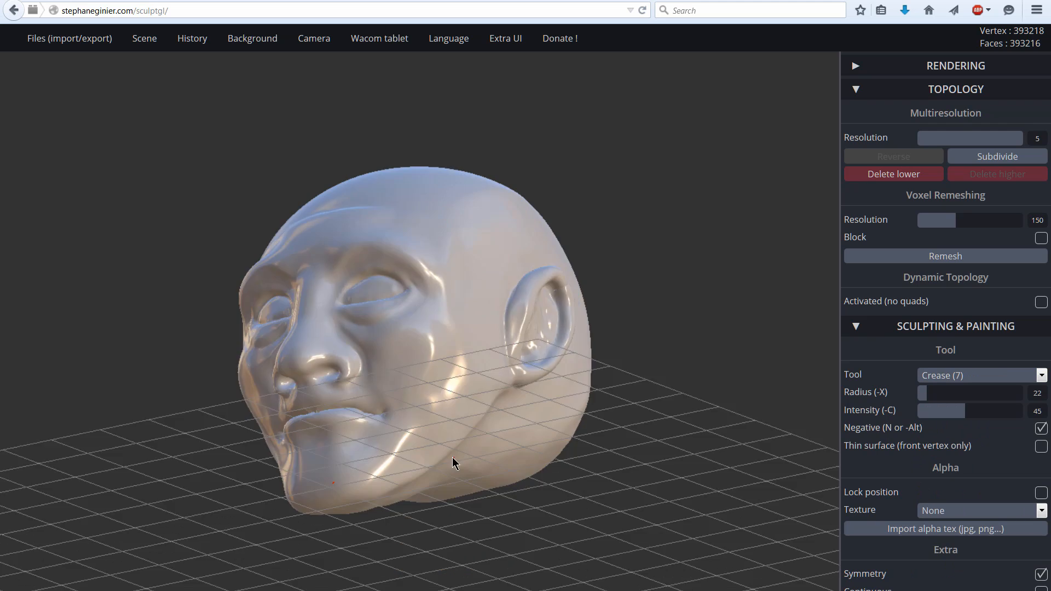
drag(455, 462, 748, 533)
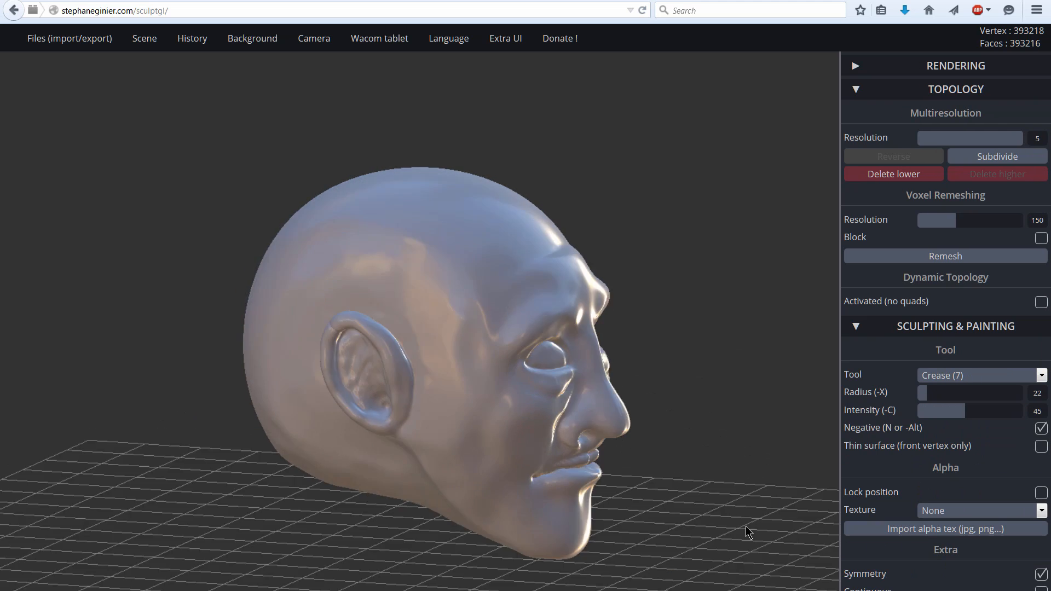
Step: Pull the ear tips upward into long points with a large-radius Drag brush
click(979, 374)
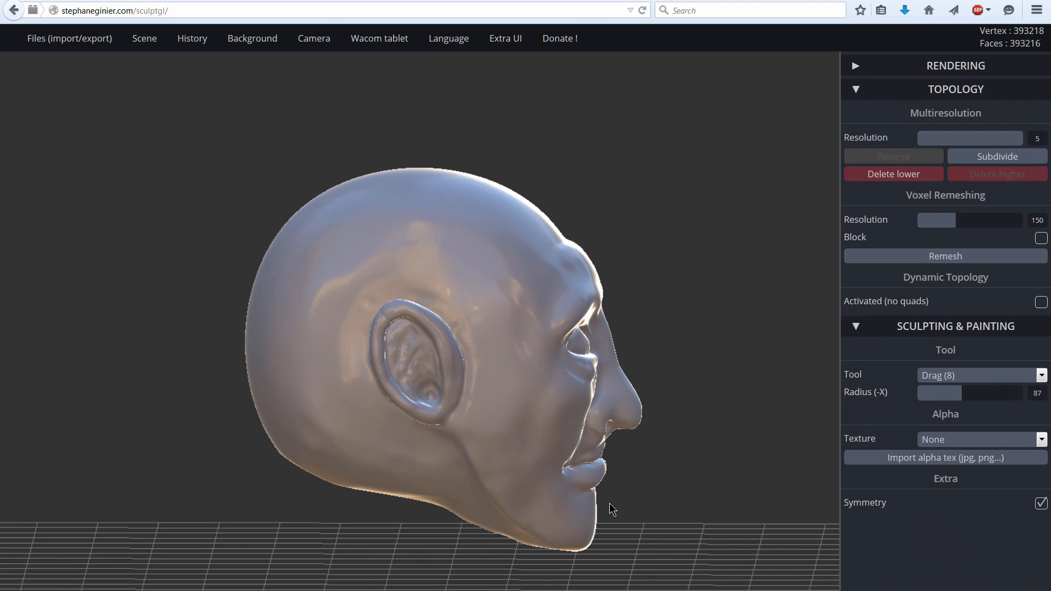
drag(610, 508, 646, 543)
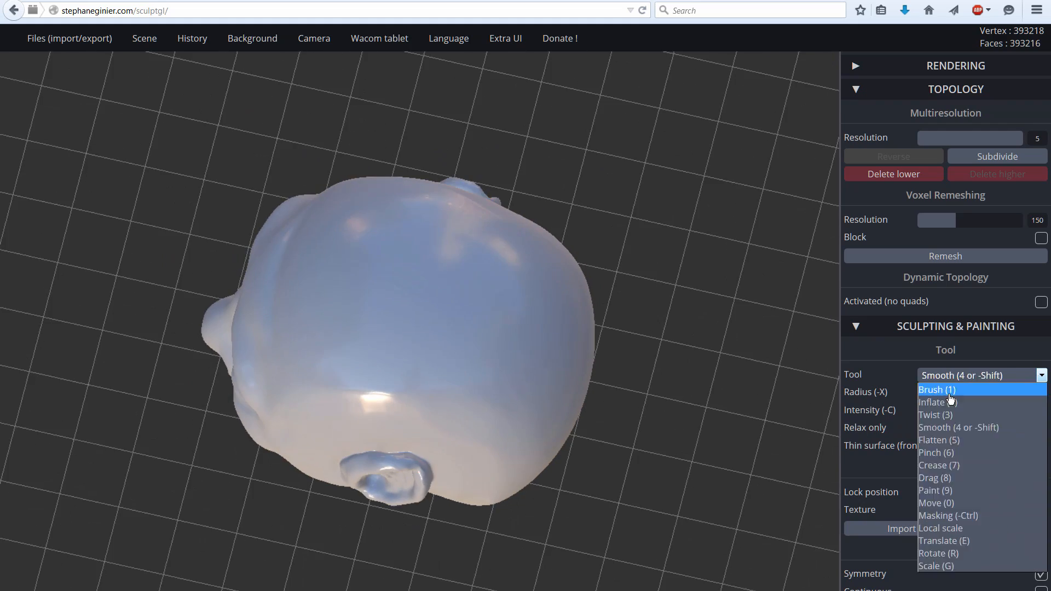
click(938, 464)
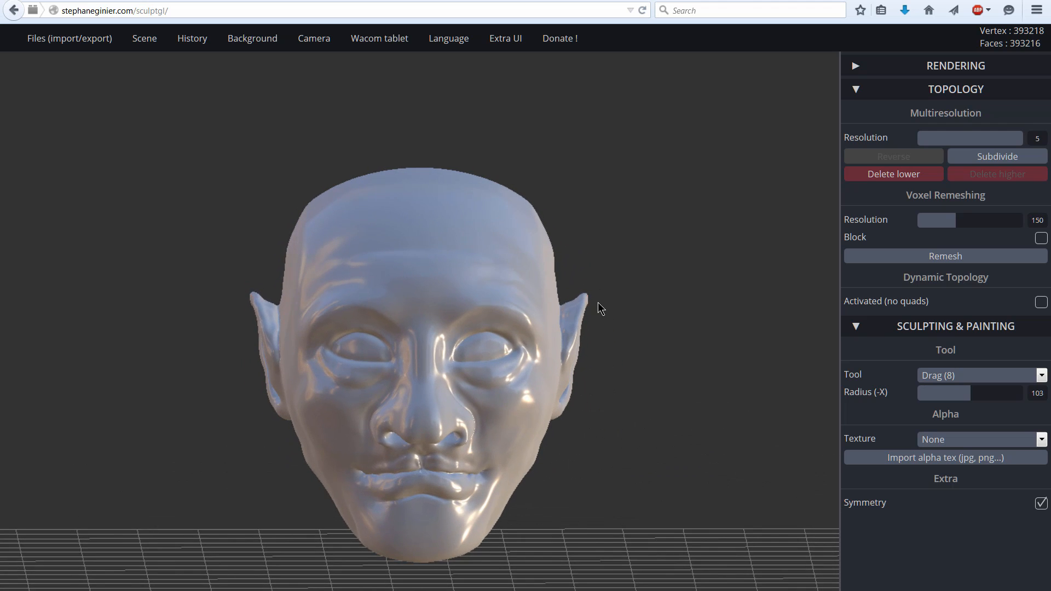
Step: Smooth the head, then drag and crease the eyelid folds above the eyes
click(982, 375)
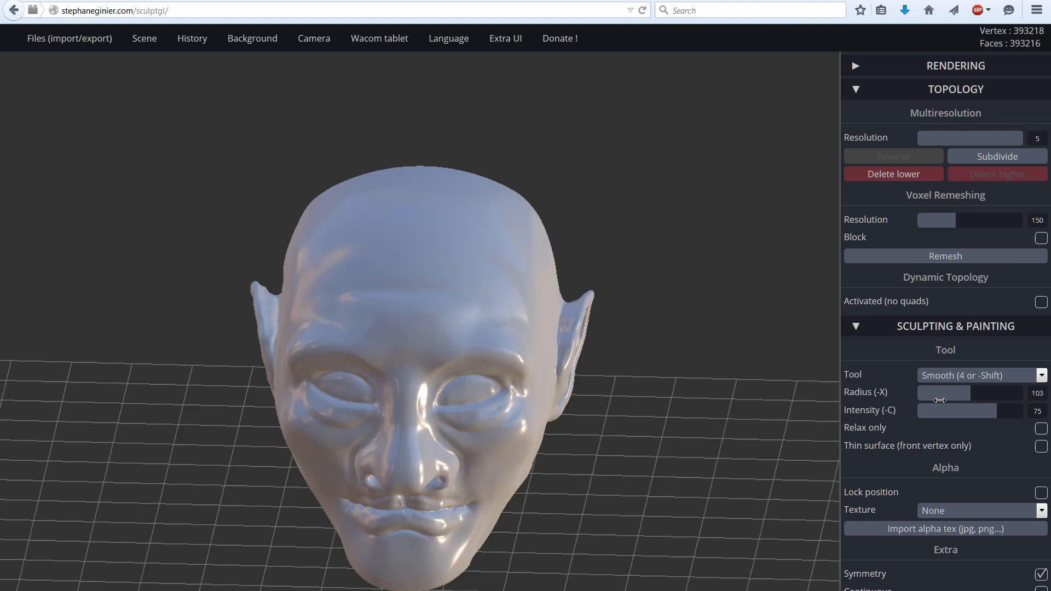
click(981, 375)
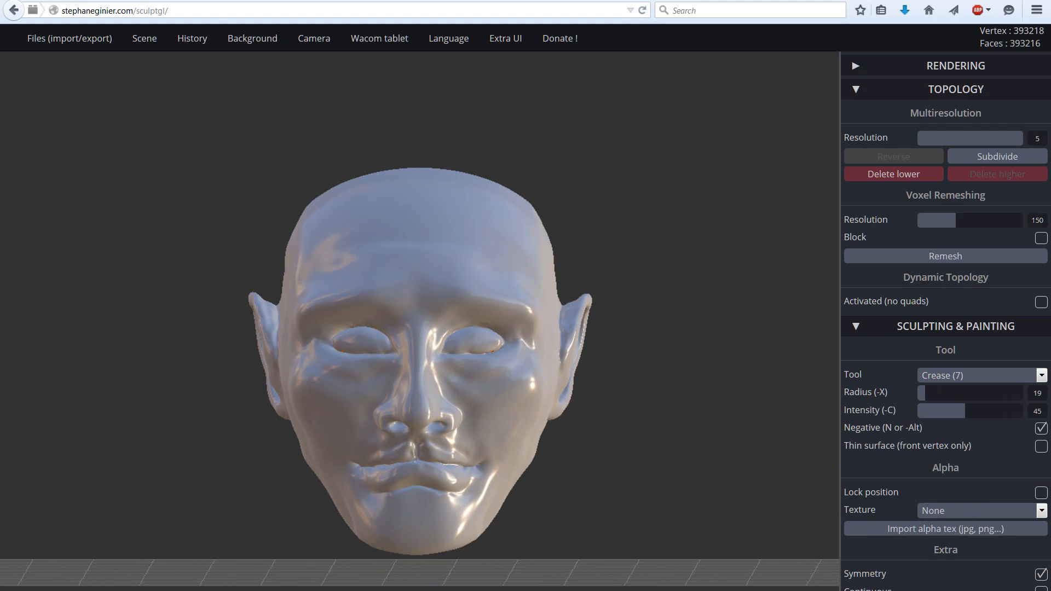
click(980, 374)
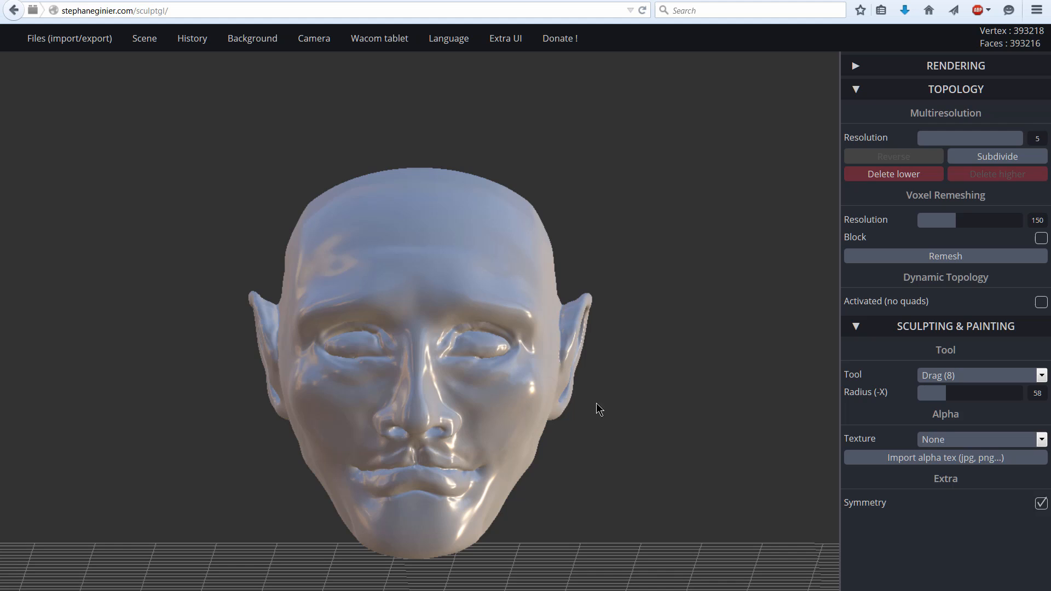
click(979, 374)
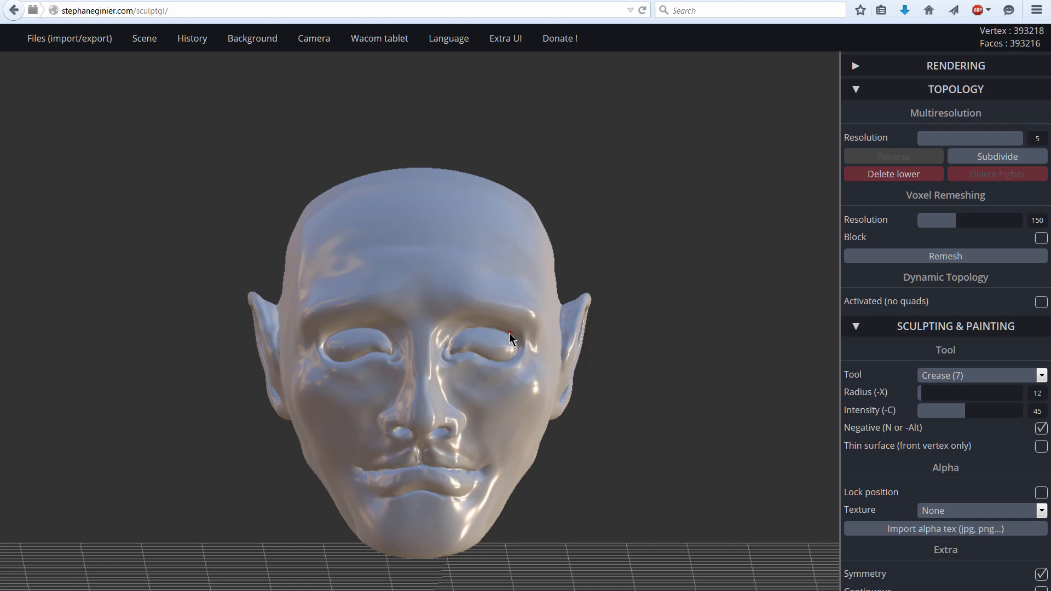
drag(509, 339, 432, 508)
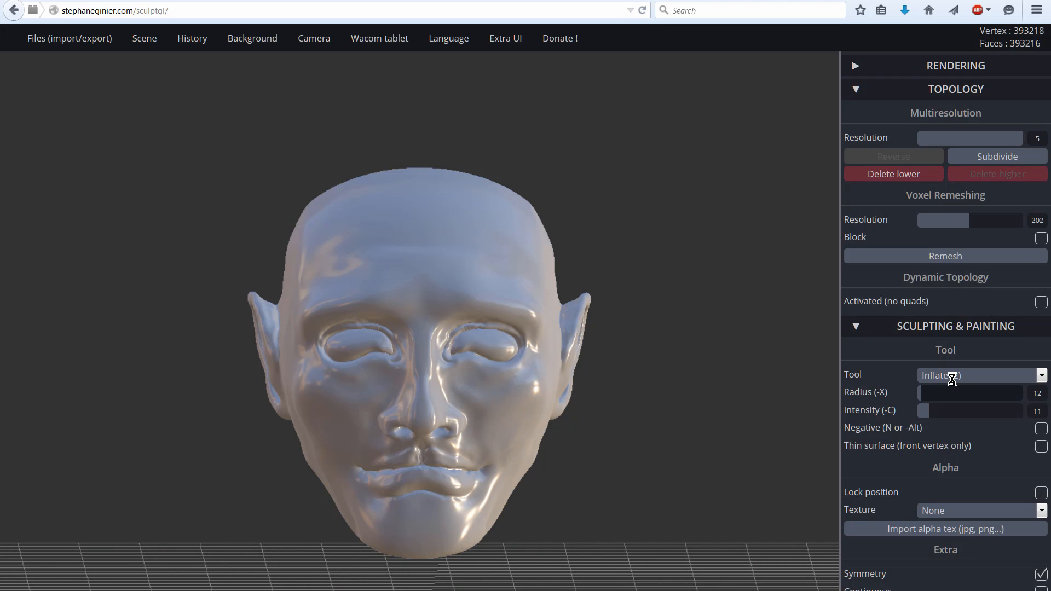
Step: Inflate and smooth the mouth area to refine the lips
click(980, 375)
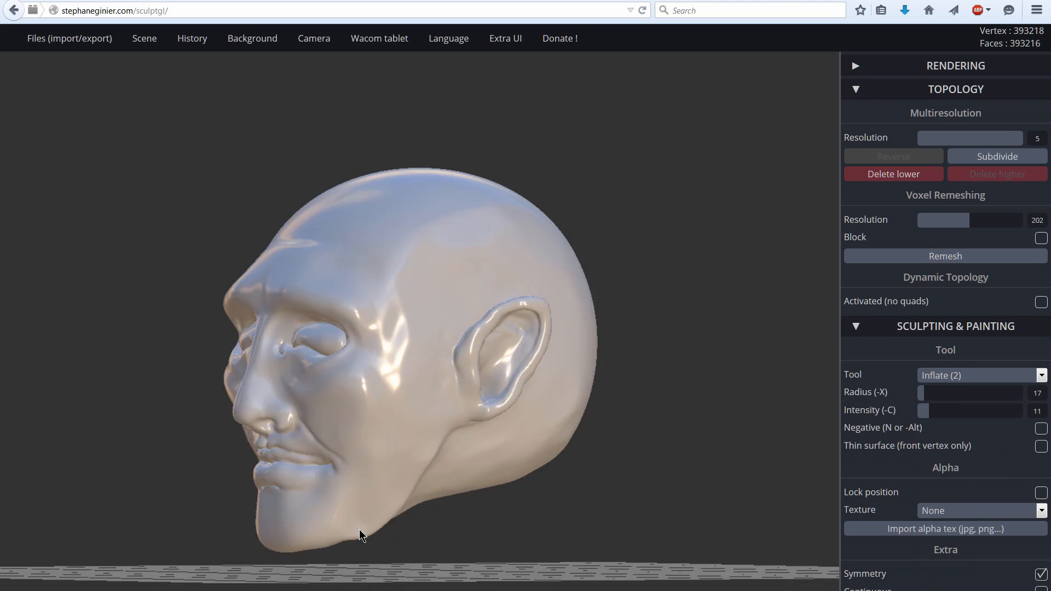
click(977, 374)
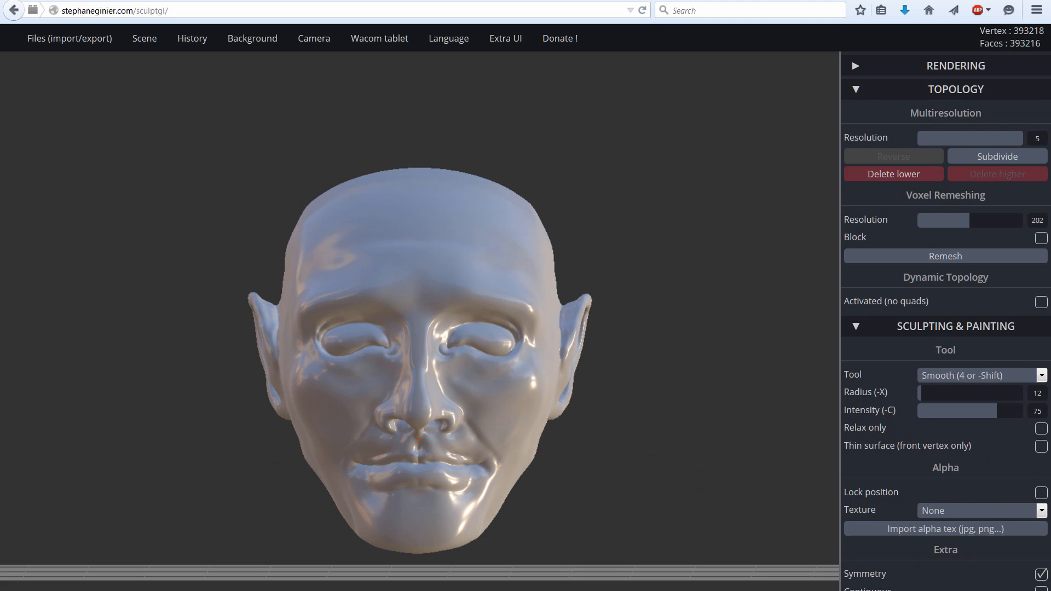
click(981, 374)
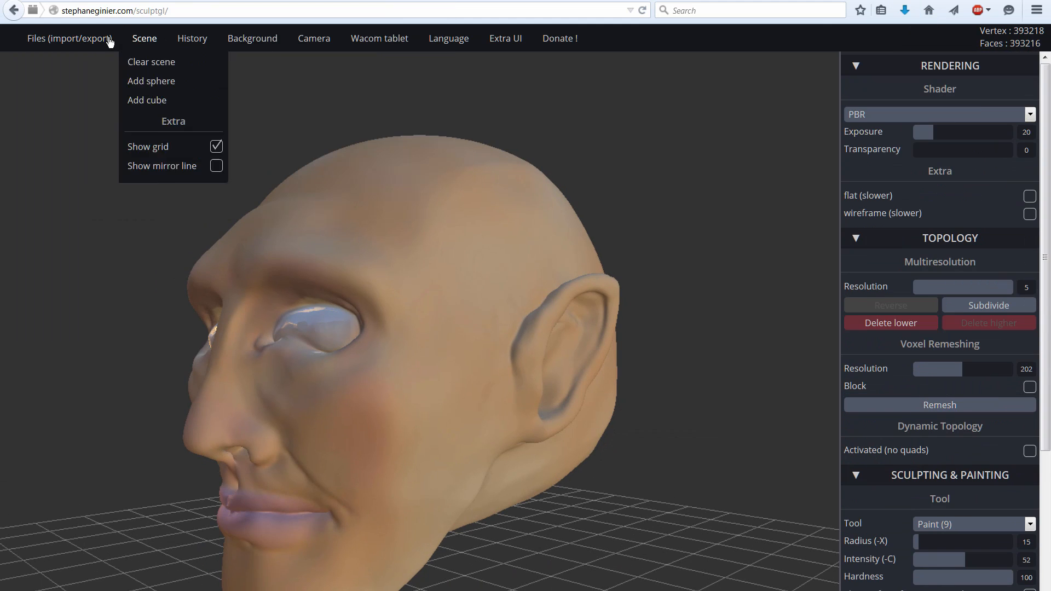
Step: Paint the head in flesh tones with pinkish lips and pale eyes, then export it
click(854, 64)
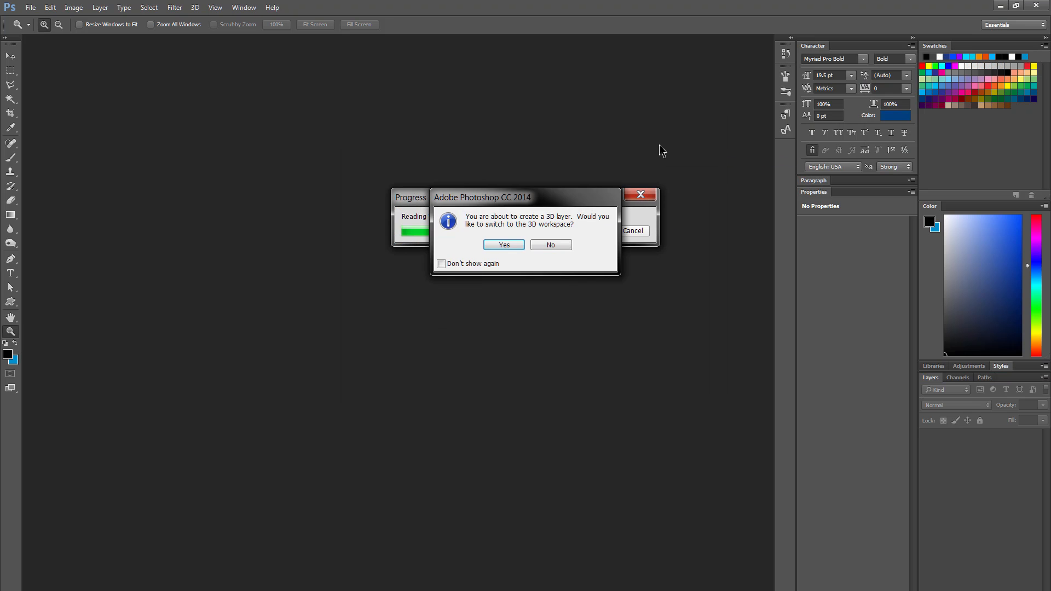
Step: Load the exported OBJ as a Photoshop 3D layer, confirming the 3D workspace prompt
click(502, 244)
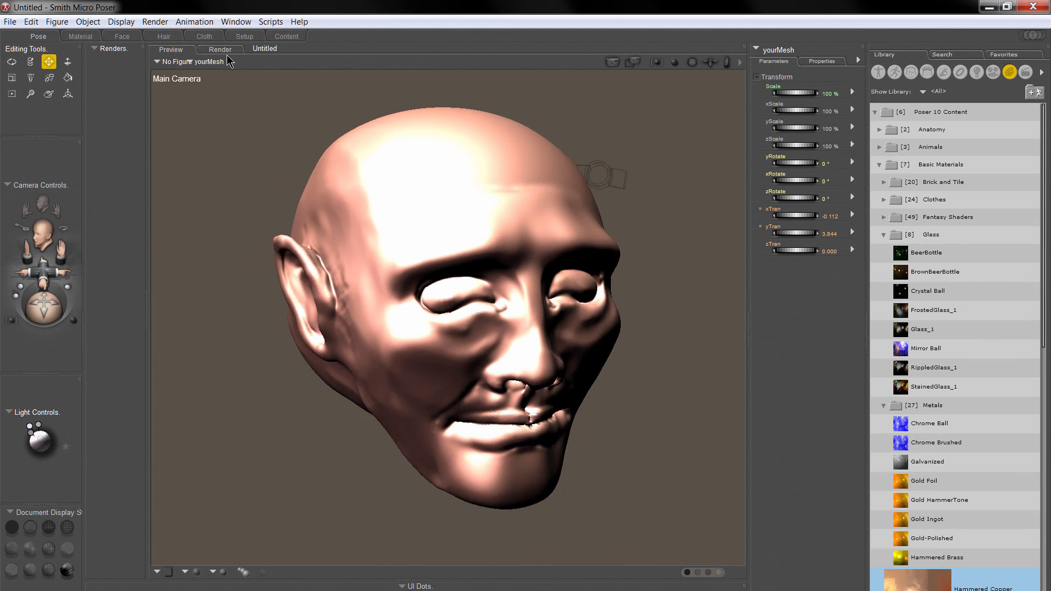
Step: Apply a Glass library material to the head and start a full FireFly render
click(220, 49)
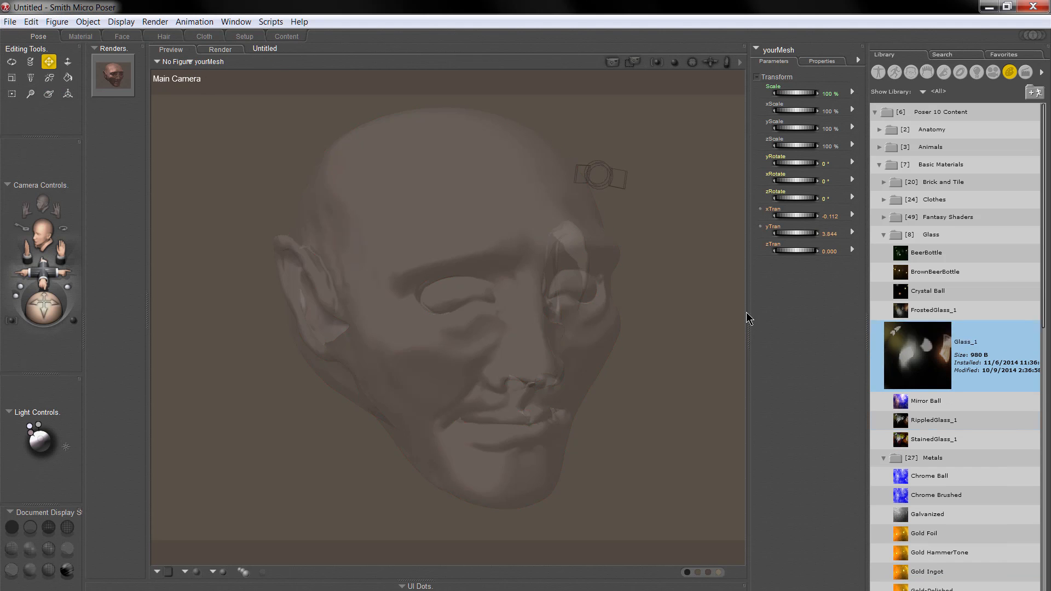
click(220, 50)
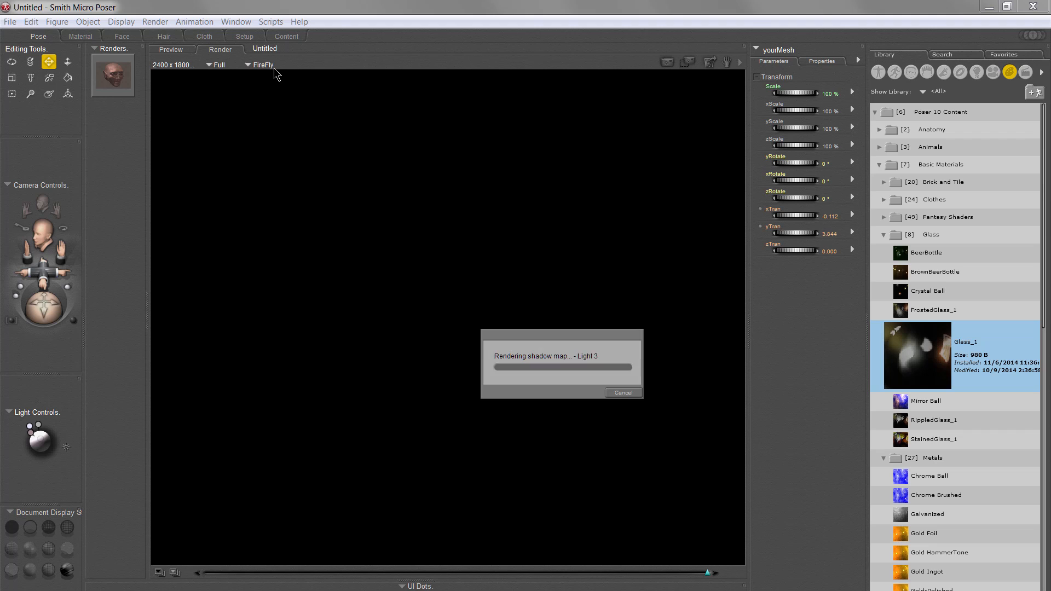